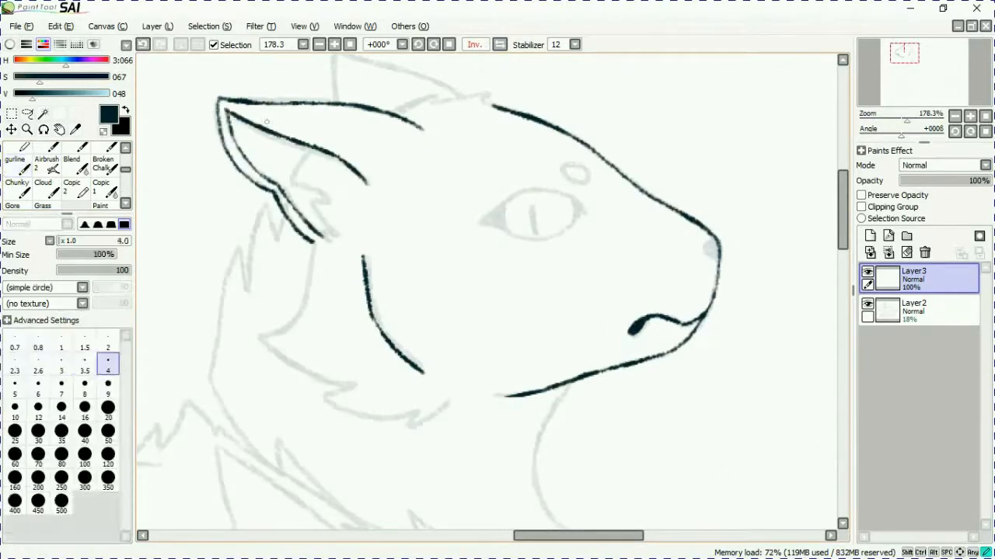
- Trace the cat's head, fluffy neck ruff and cuffed foreleg in black pen over the sketch
{"action": "left_click", "coordinate": [14, 152]}
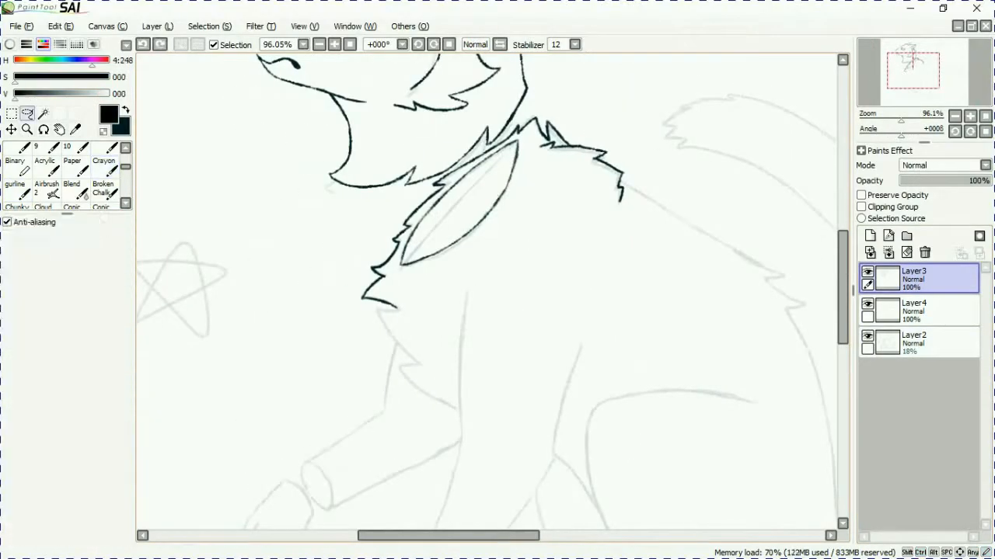
{"action": "left_click", "coordinate": [14, 175]}
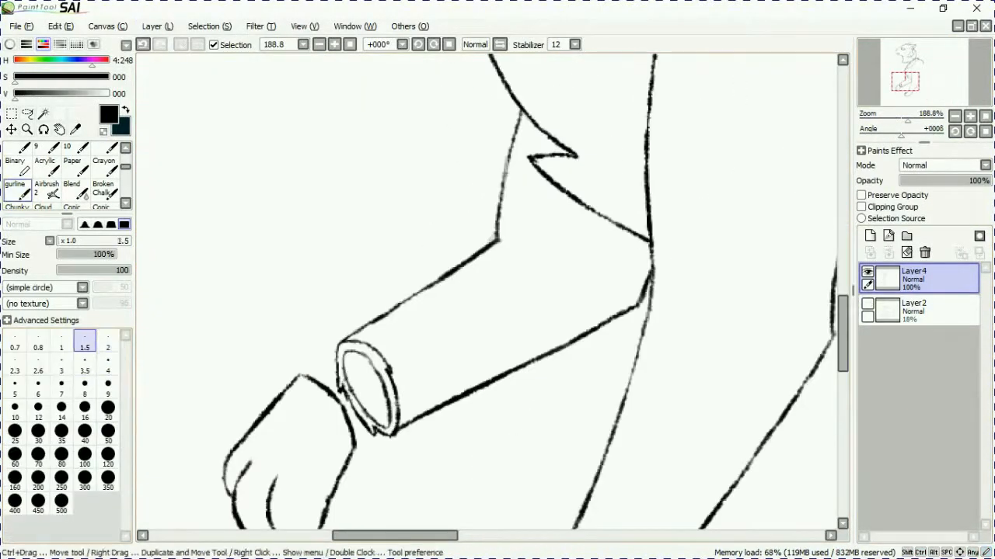
- Lasso, rotate and move the inked foreleg, then ink more back, shoulder and chest lines
{"action": "left_click", "coordinate": [12, 113]}
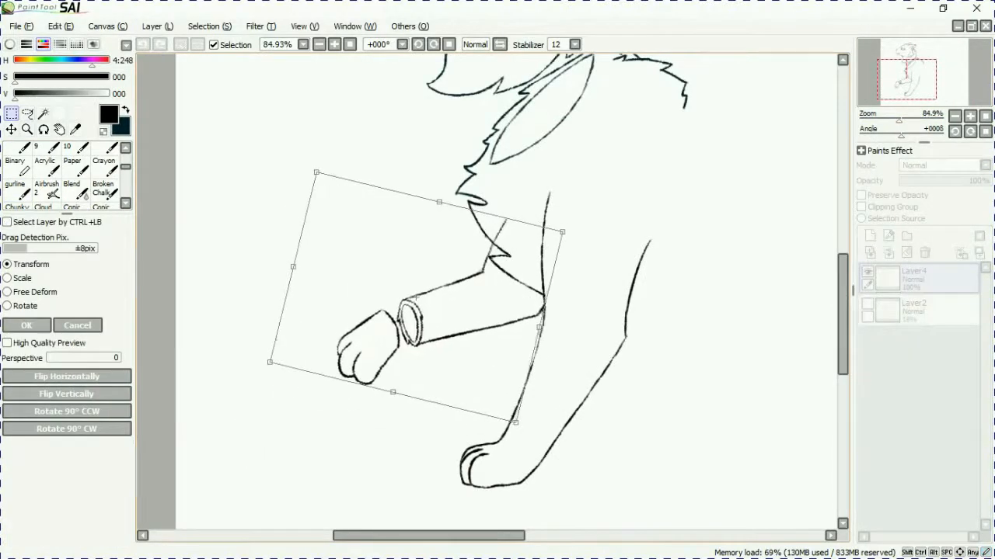
{"action": "left_click", "coordinate": [27, 325]}
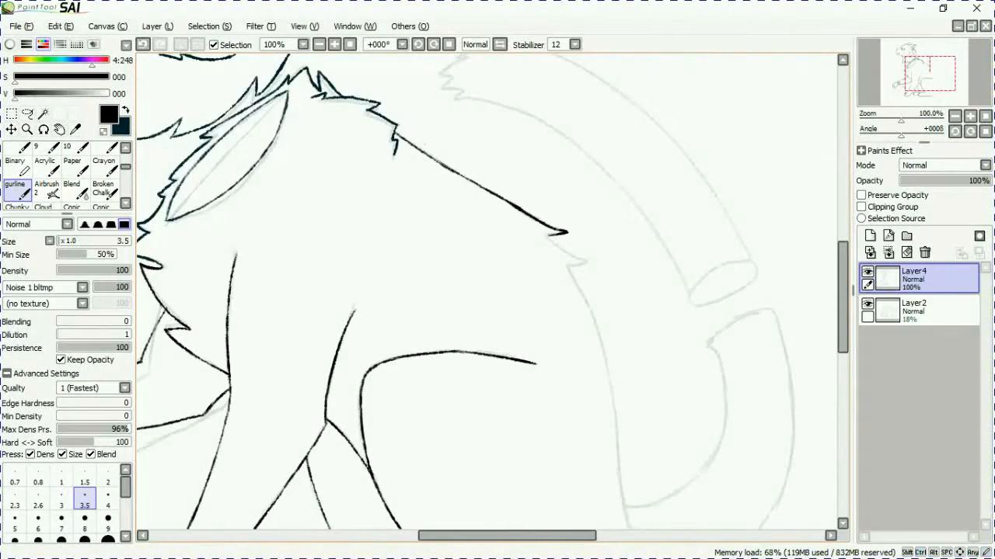
- Ink the body, tail, hind legs and three stars, then fill light and dark grey base colours
{"action": "scroll", "scroll_direction": "down", "scroll_amount": 3}
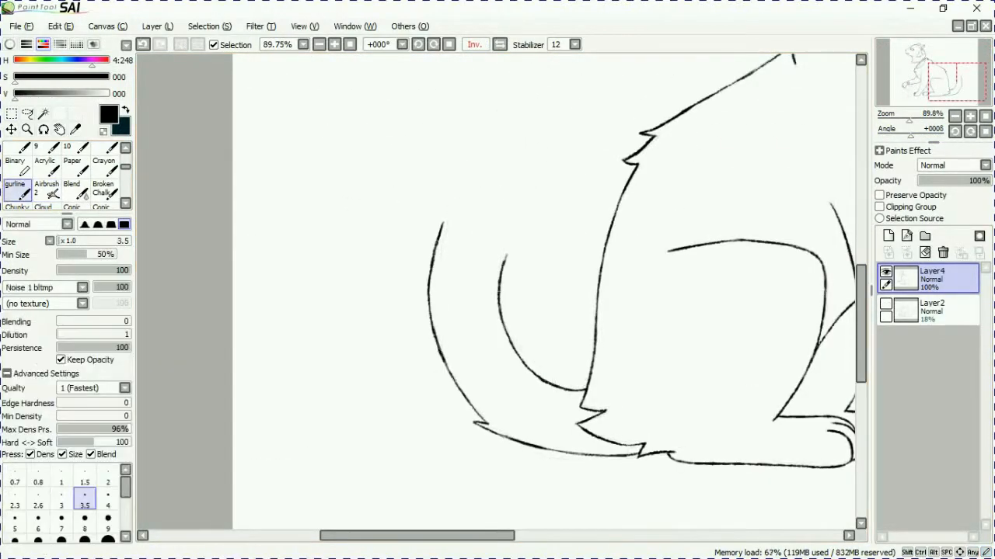
{"action": "left_click", "coordinate": [932, 310]}
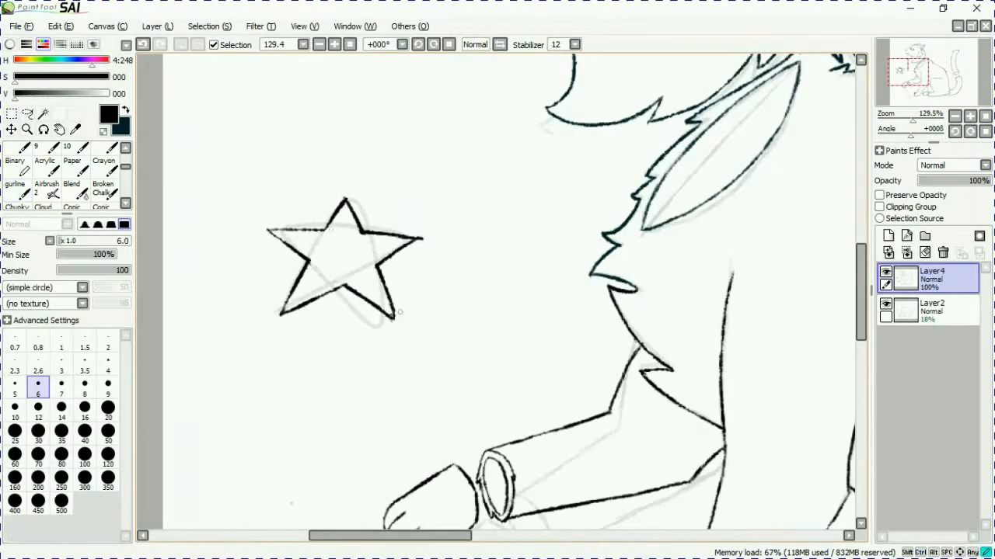
{"action": "left_click", "coordinate": [14, 184]}
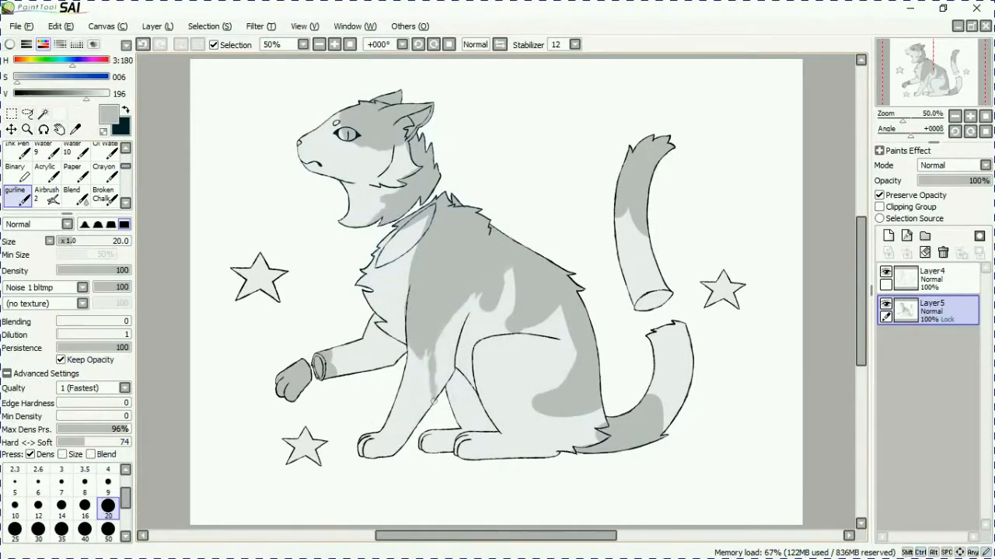
- Paint darker grey markings on the head, ears, back and tail tip on a clipped layer
{"action": "left_click", "coordinate": [887, 237]}
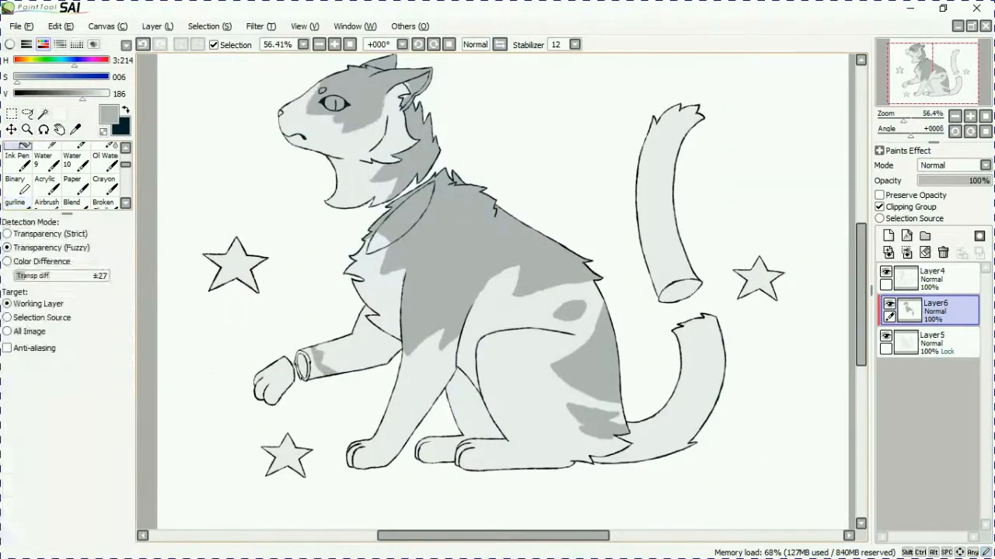
- Add purple shading, dark tabby stripes and a blue eye, plus green, blue and orange splashes and coloured stars
{"action": "left_click", "coordinate": [15, 202]}
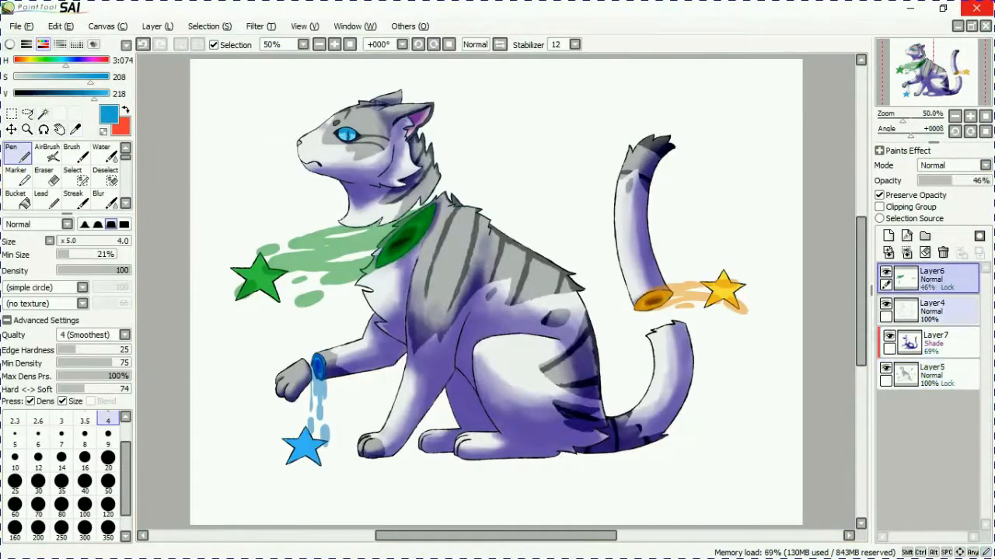
- Add pen highlights on a new layer and blur the green and orange splashes into streaky smears
{"action": "left_click", "coordinate": [98, 203]}
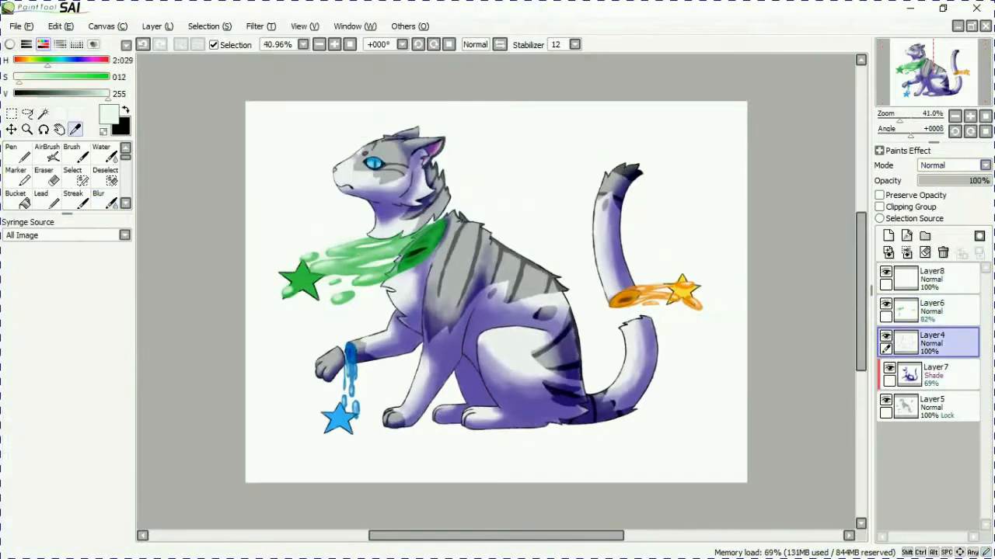
{"action": "left_click", "coordinate": [10, 155]}
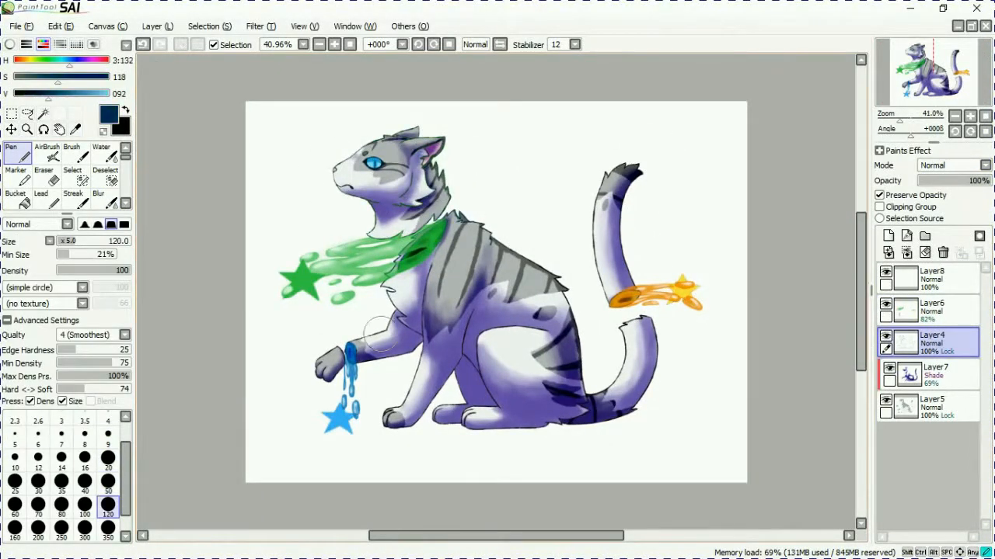
{"action": "left_click", "coordinate": [98, 188]}
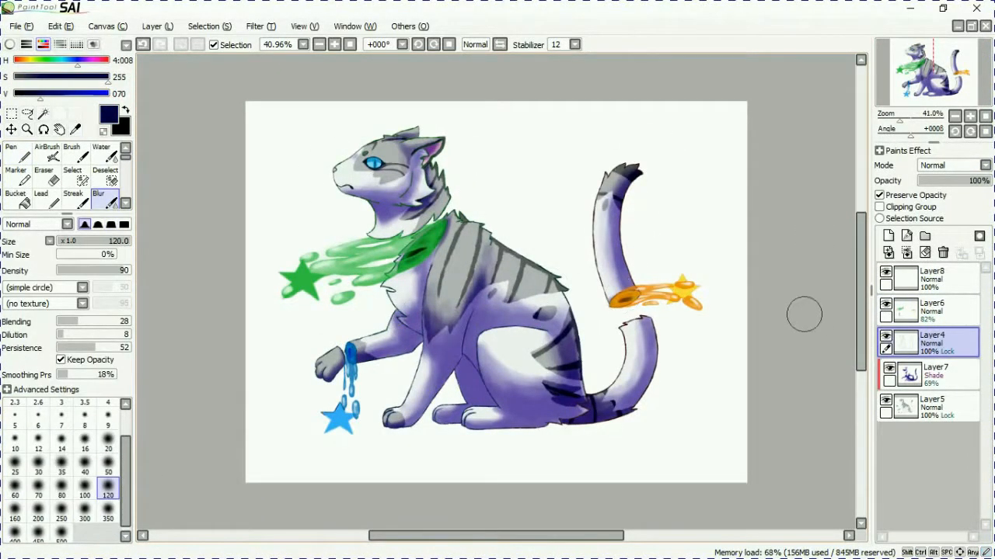